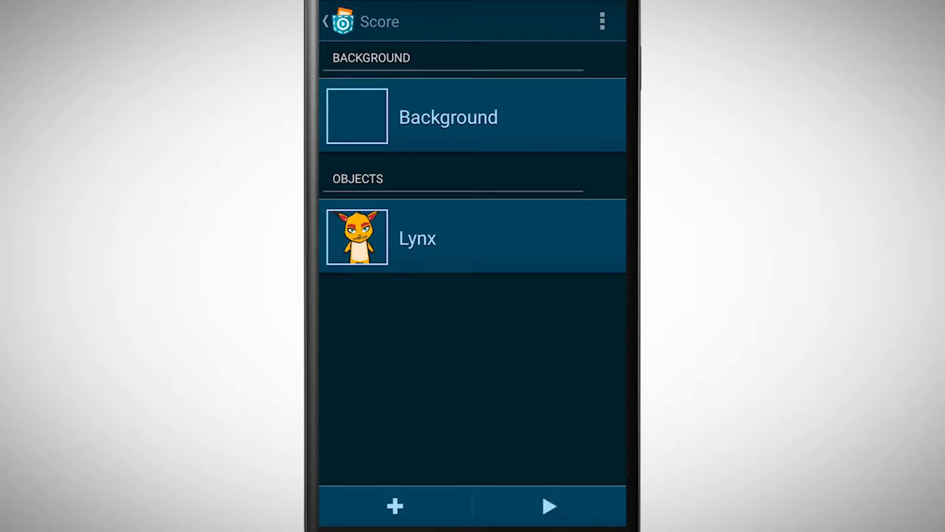
- Run the Score project and tap the lynx twice to raise the counter
{"action": "left_click", "coordinate": [548, 508]}
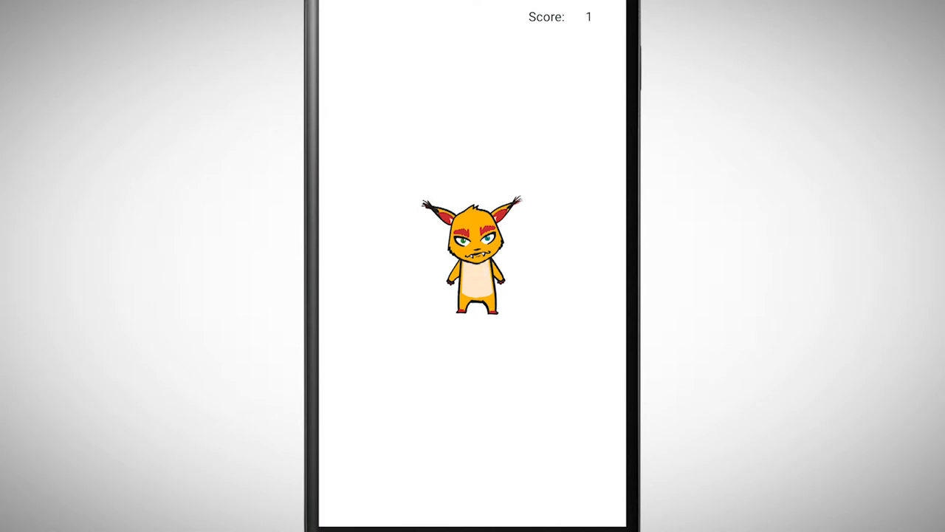
{"action": "left_click", "coordinate": [477, 291]}
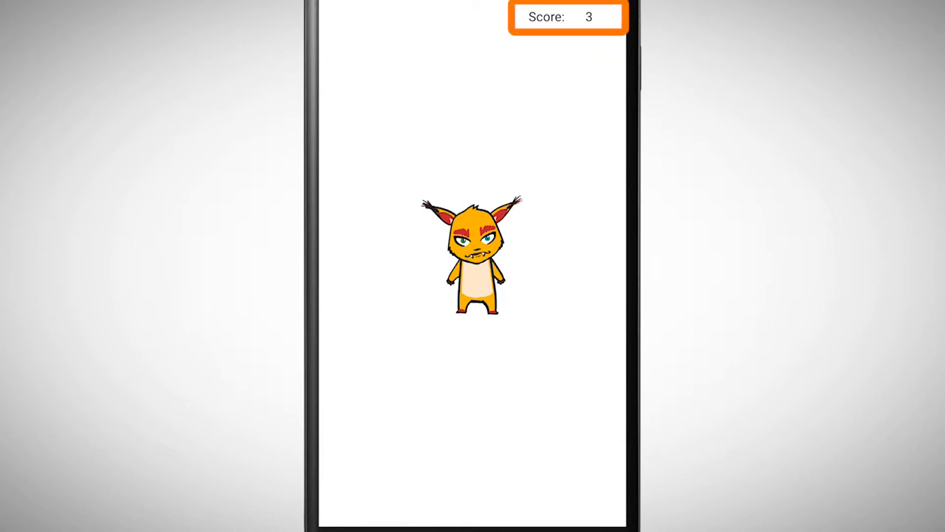
{"action": "left_click", "coordinate": [469, 262]}
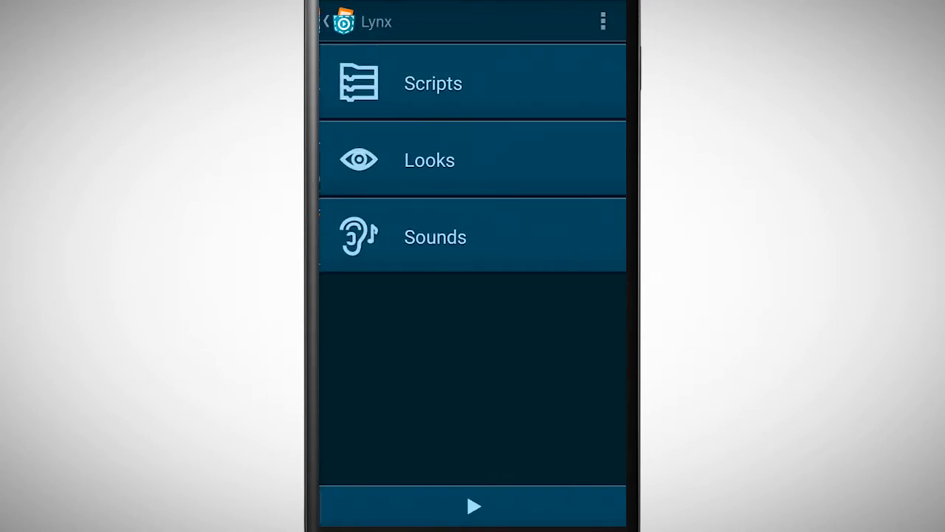
- Place a Set variable brick from the Data category under the lynx's When program starts
{"action": "left_click", "coordinate": [432, 82]}
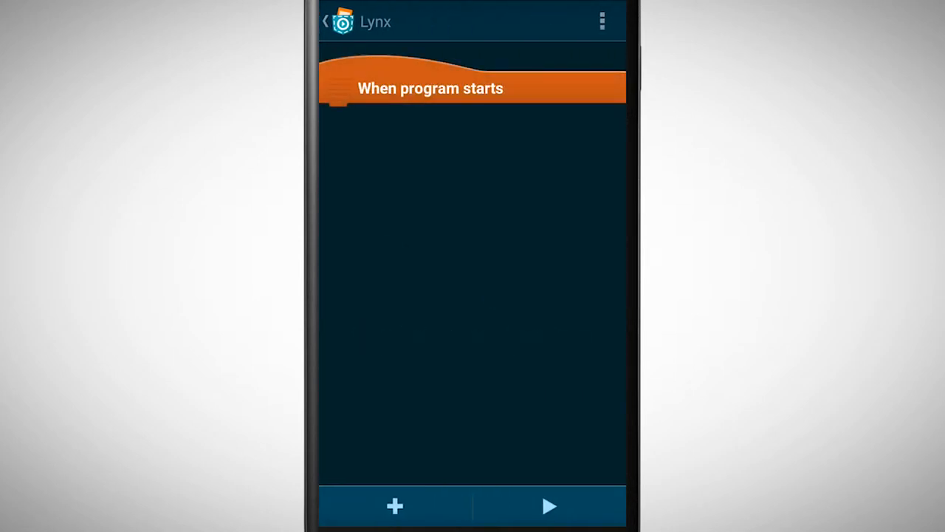
{"action": "left_click", "coordinate": [395, 506]}
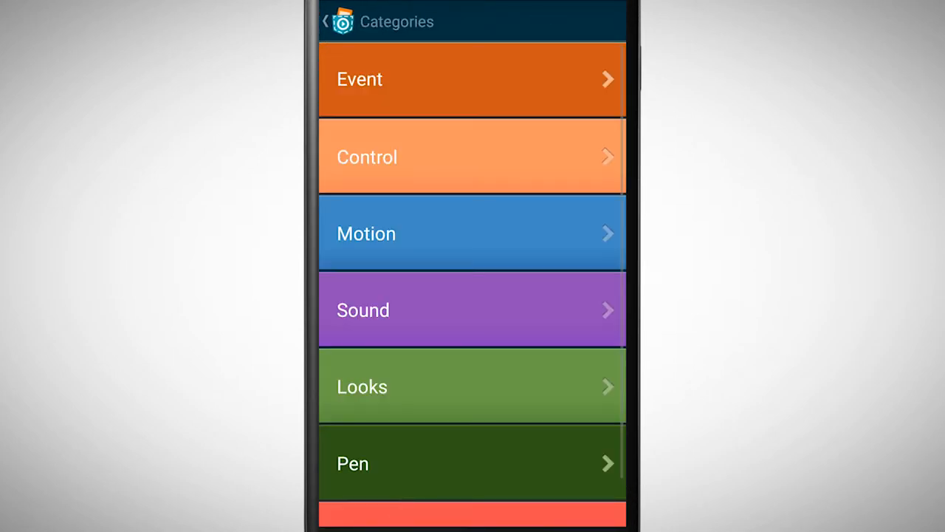
{"action": "scroll", "scroll_direction": "down", "scroll_amount": 3}
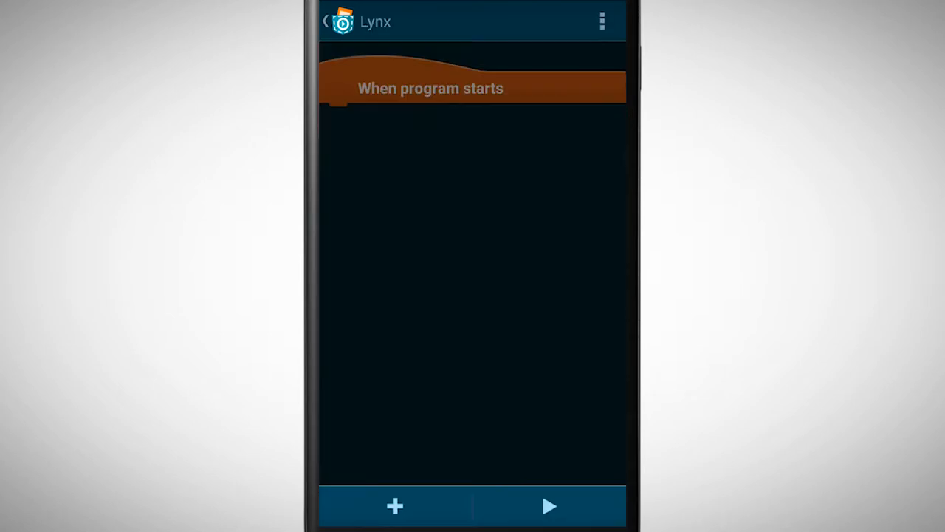
{"action": "left_click", "coordinate": [395, 507]}
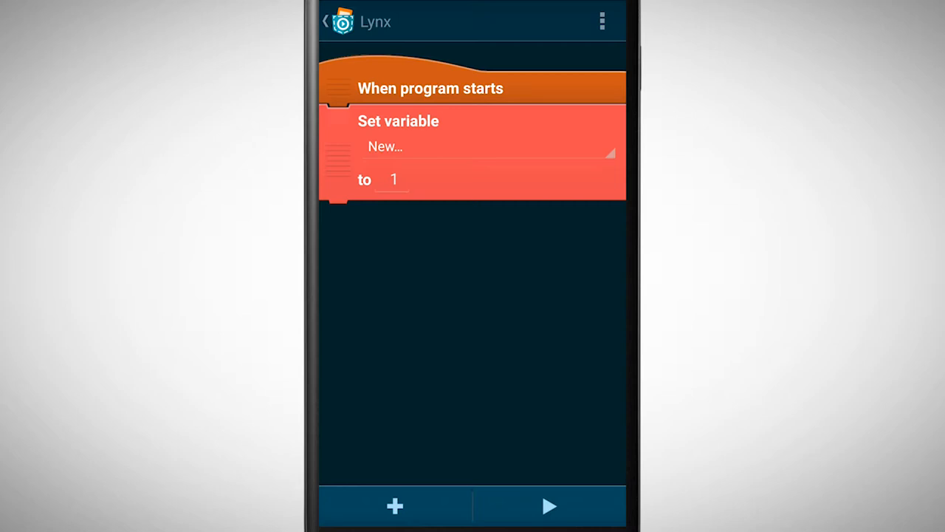
- Create a new variable 'score' for all objects and assign it to the Set variable brick
{"action": "left_click", "coordinate": [487, 147]}
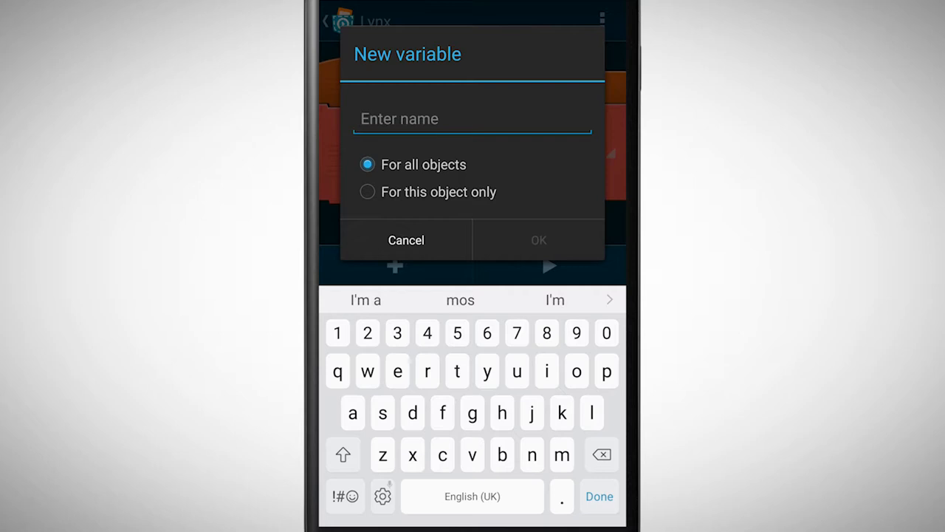
{"action": "type", "text": "sco"}
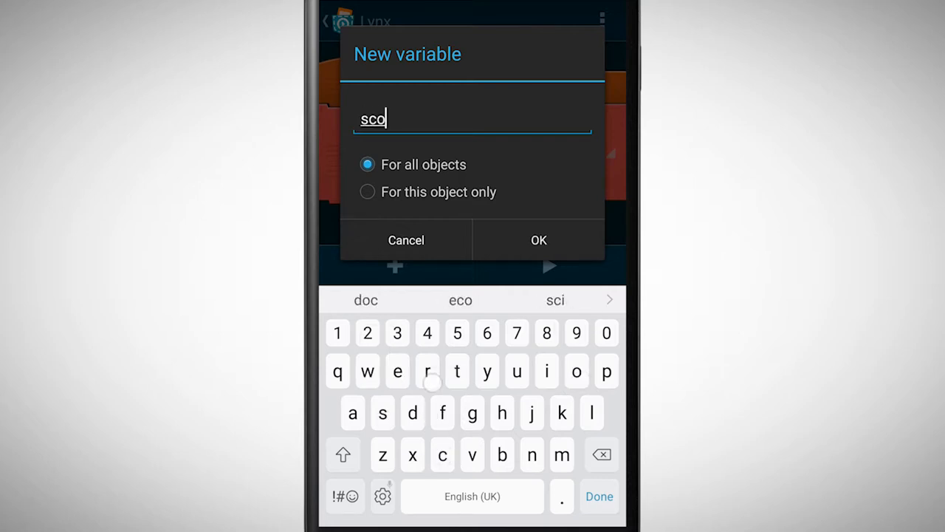
{"action": "type", "text": "re"}
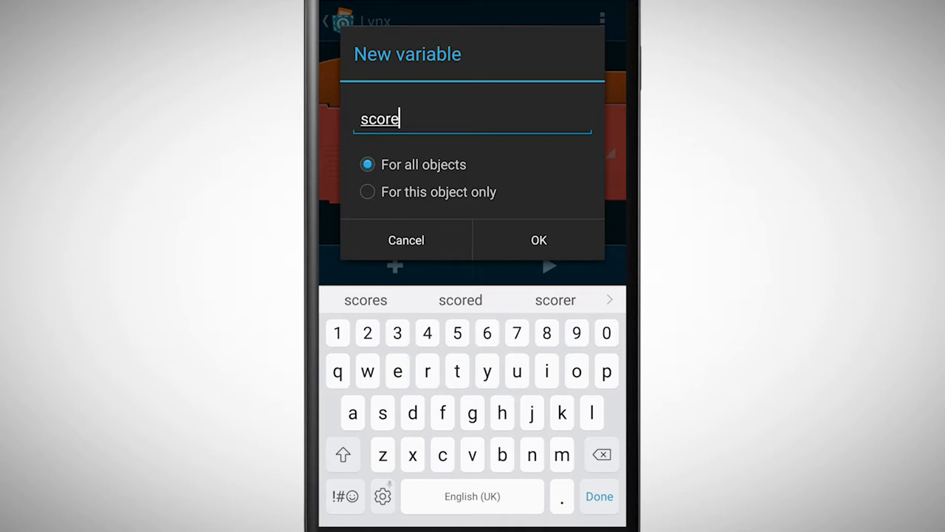
{"action": "left_click", "coordinate": [538, 239]}
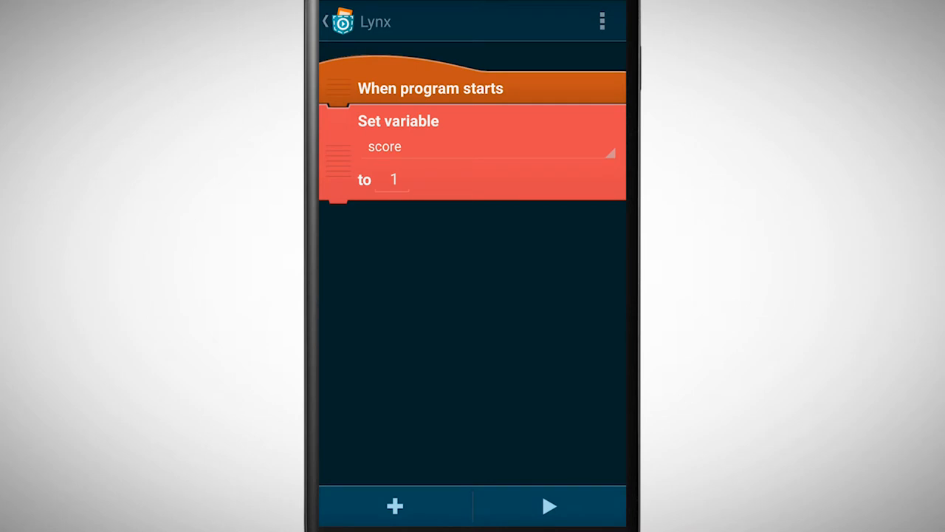
- Change the starting value of score from 1 to 0 in the Formula Editor
{"action": "left_click", "coordinate": [395, 179]}
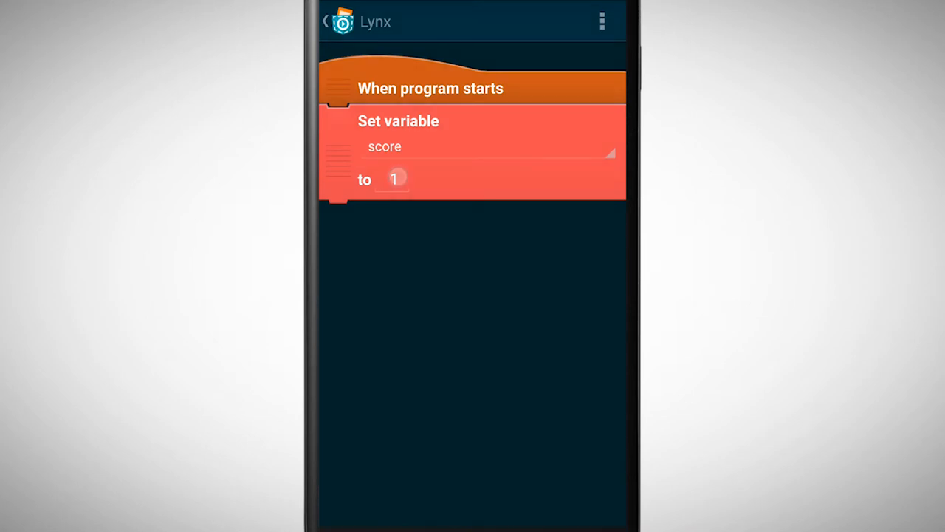
{"action": "left_click", "coordinate": [395, 179]}
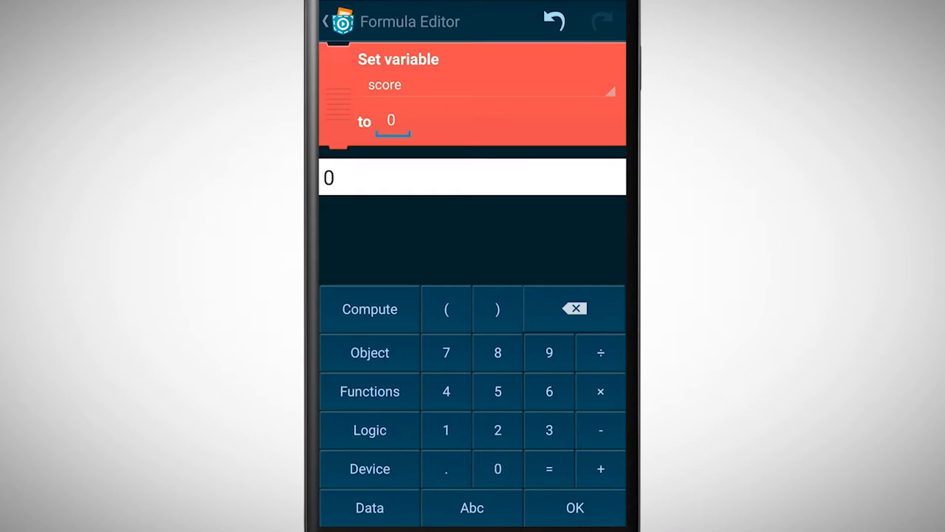
{"action": "left_click", "coordinate": [575, 508]}
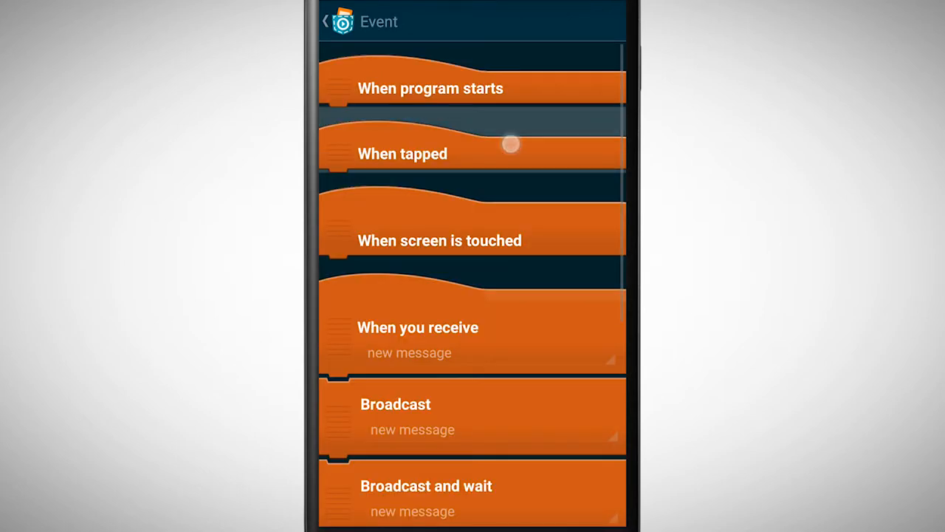
- Add a When tapped script holding a Change variable brick set to score
{"action": "left_click", "coordinate": [508, 145]}
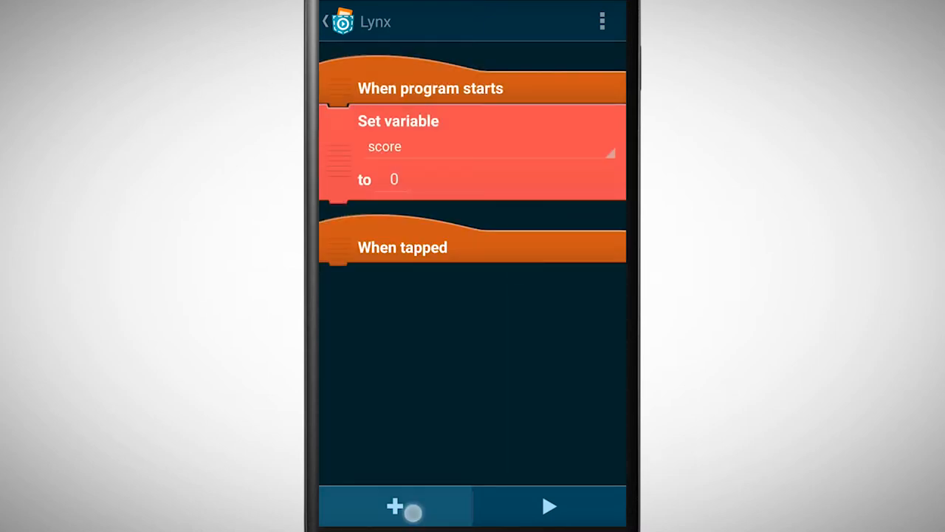
{"action": "left_click", "coordinate": [395, 510]}
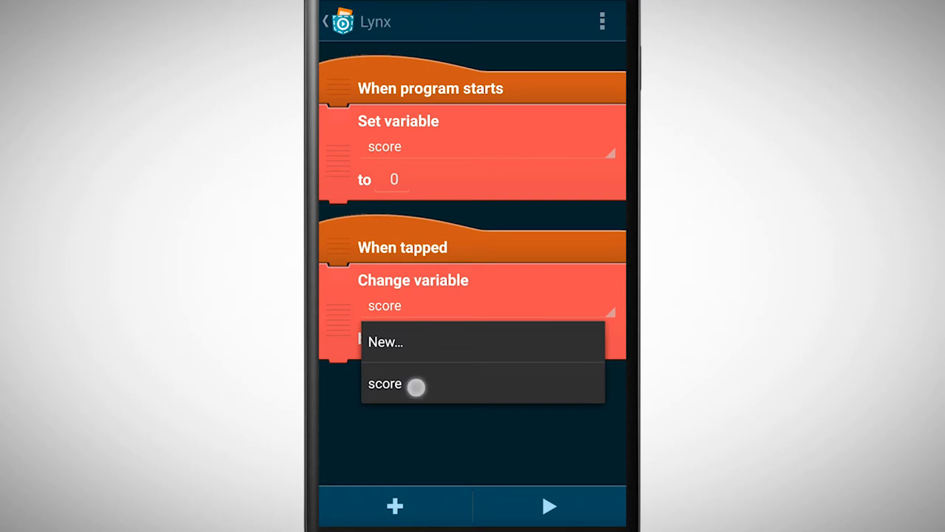
{"action": "left_click", "coordinate": [385, 384]}
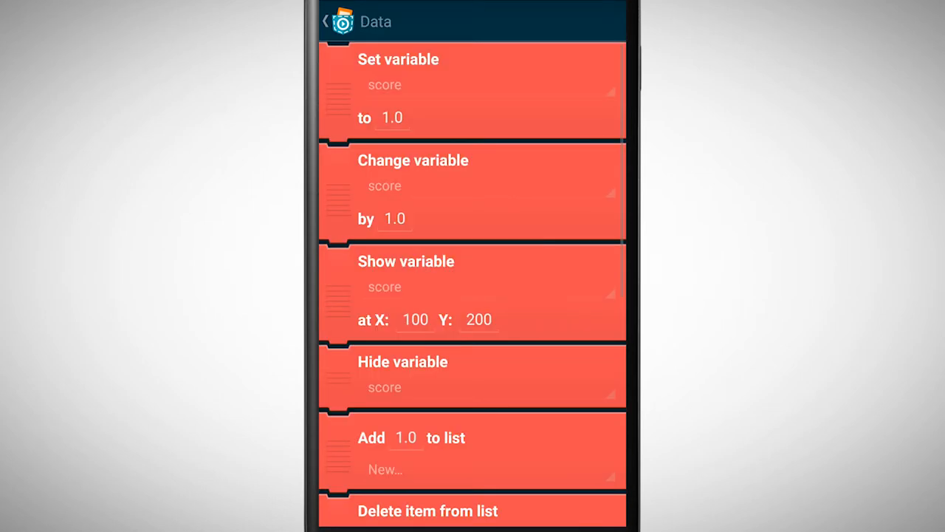
- Add a Show variable brick for score at X 400, Y 850 atop When program starts
{"action": "left_click", "coordinate": [326, 20]}
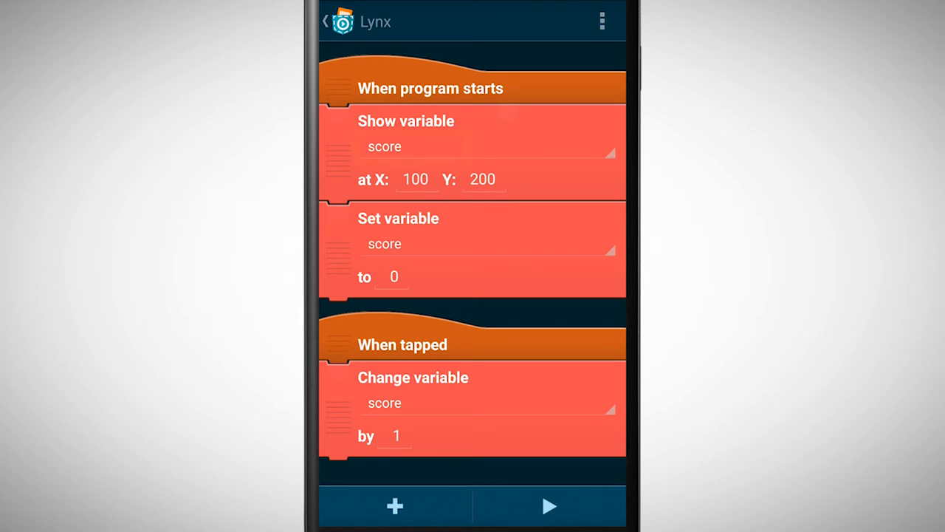
{"action": "left_click", "coordinate": [412, 146]}
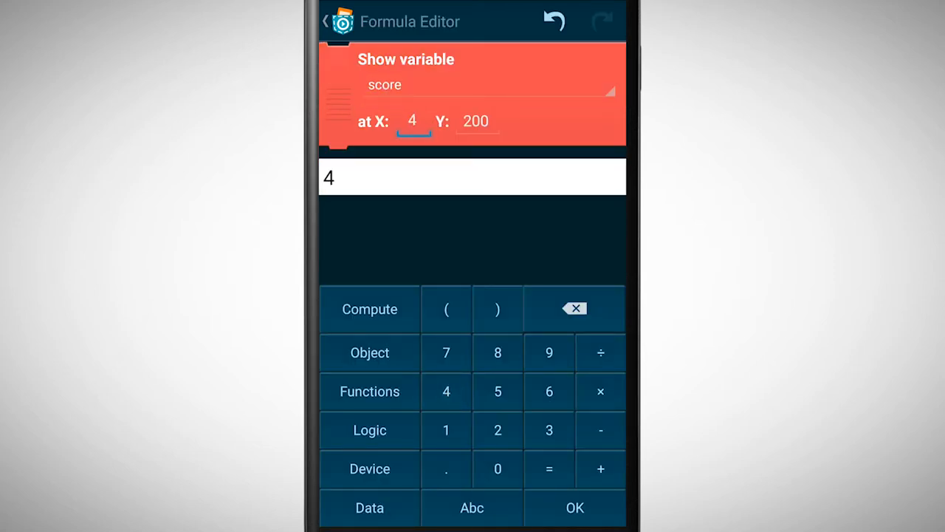
{"action": "left_click", "coordinate": [476, 120]}
{"action": "type", "text": "850"}
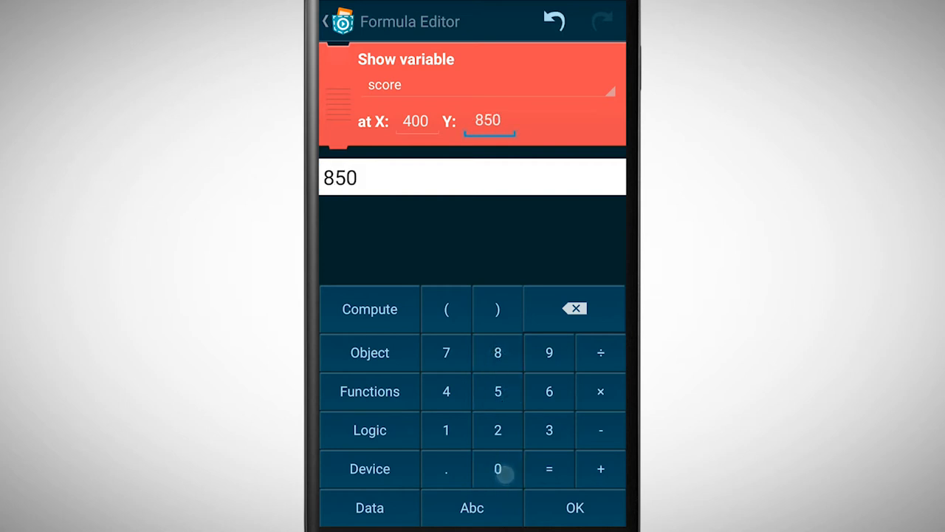
{"action": "left_click", "coordinate": [575, 507]}
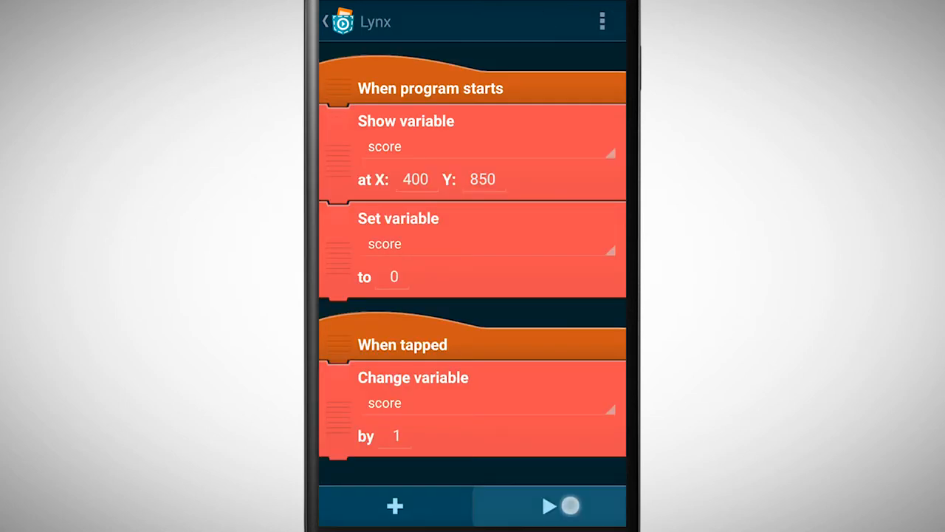
{"action": "left_click", "coordinate": [549, 507]}
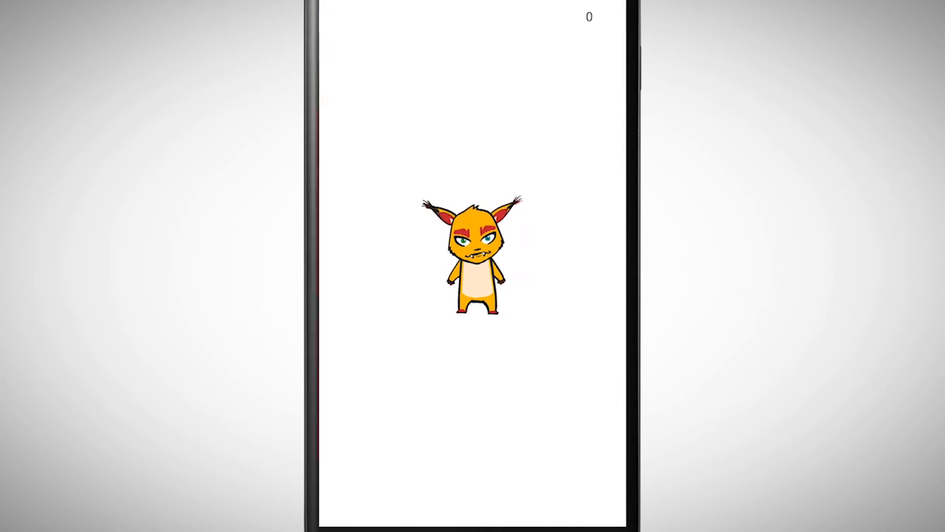
{"action": "left_click", "coordinate": [473, 259]}
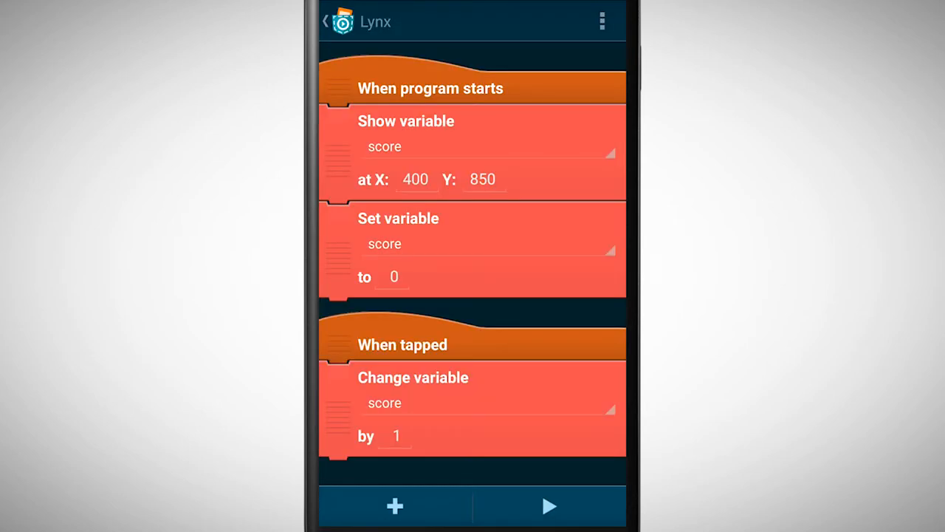
- Set a label variable to 'Score:', show it at X 200, Y 850, and run to see 'Score: 0'
{"action": "left_click", "coordinate": [394, 506]}
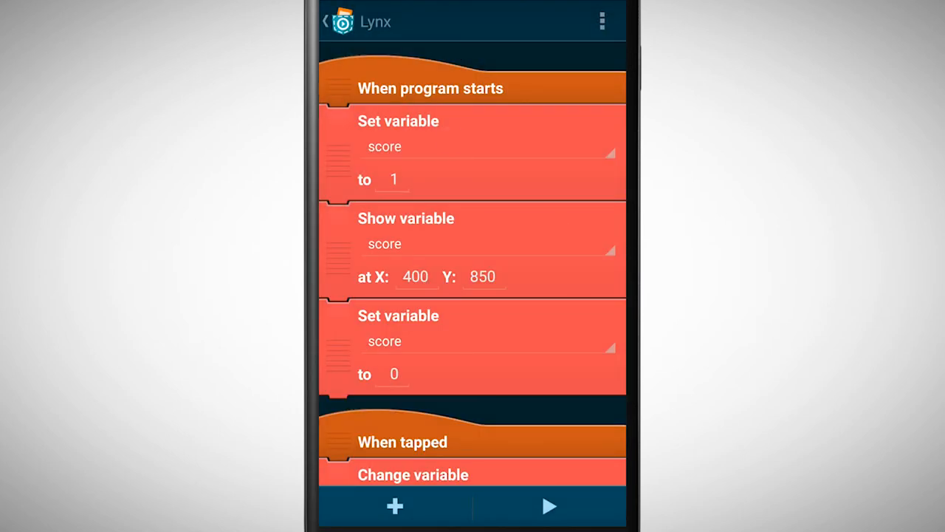
{"action": "left_click", "coordinate": [487, 147]}
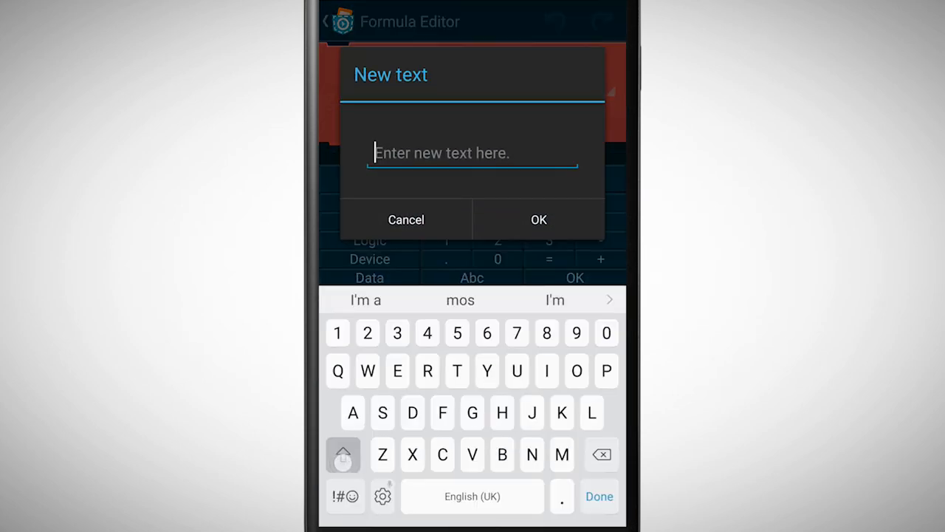
{"action": "type", "text": "Scor"}
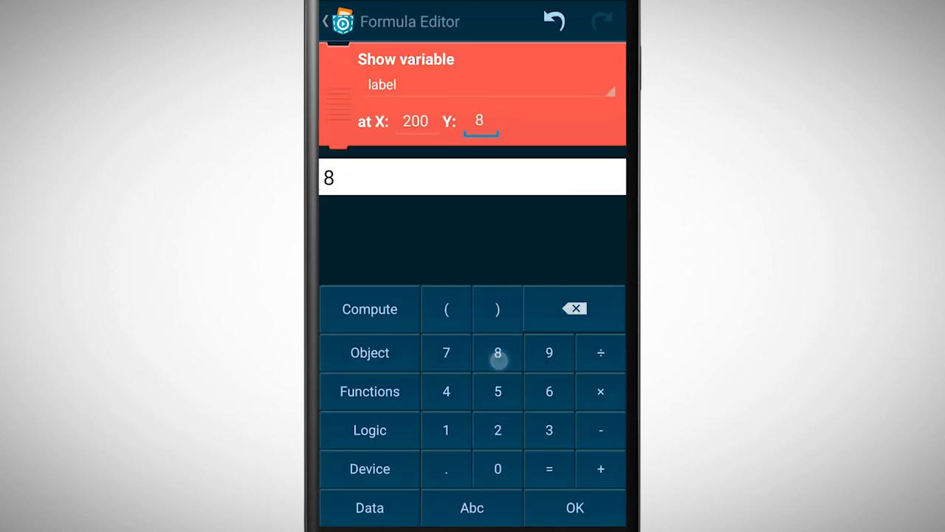
{"action": "left_click", "coordinate": [574, 508]}
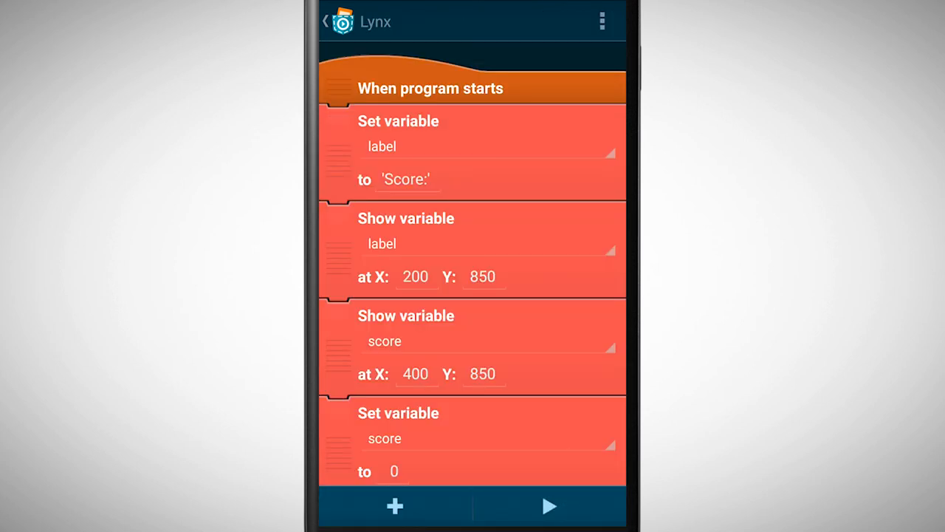
{"action": "left_click", "coordinate": [547, 507]}
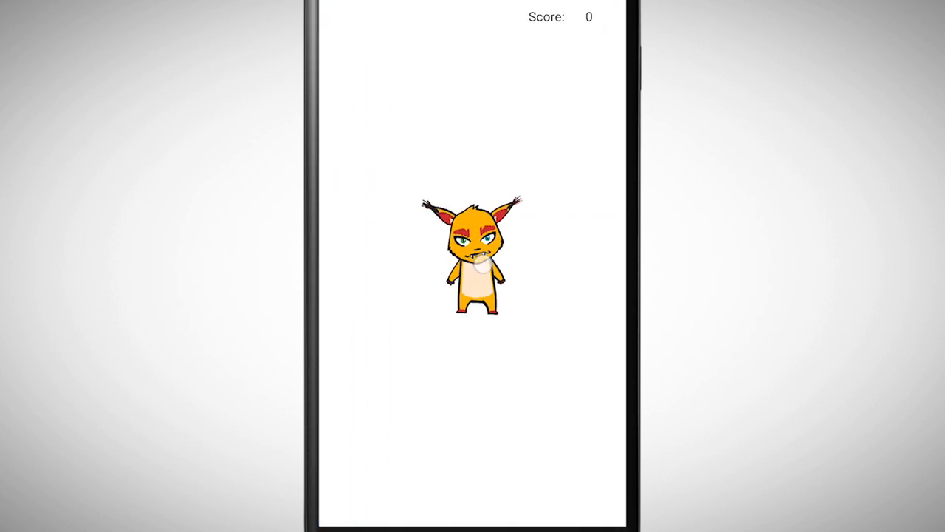